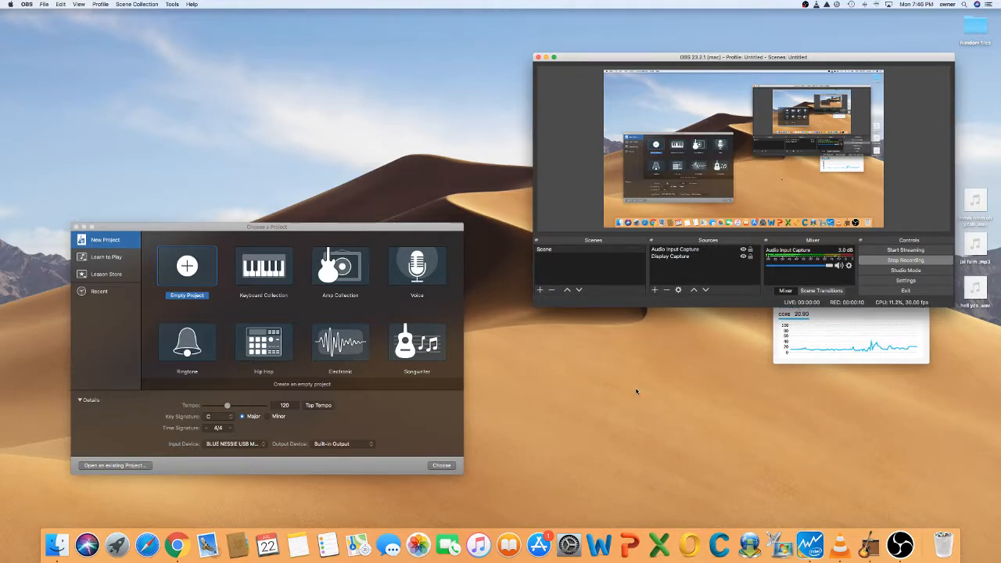
pyautogui.moveTo(806, 437)
pyautogui.write('wav')
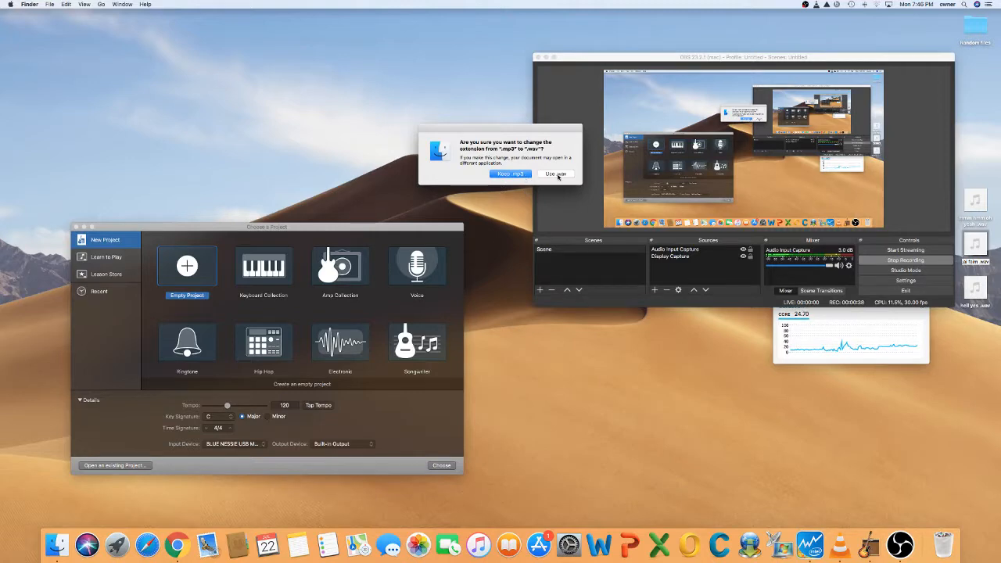
# Step: Confirm changing the desktop sound file's extension from .mp3 to .wav with 'Use .wav'
pyautogui.click(555, 173)
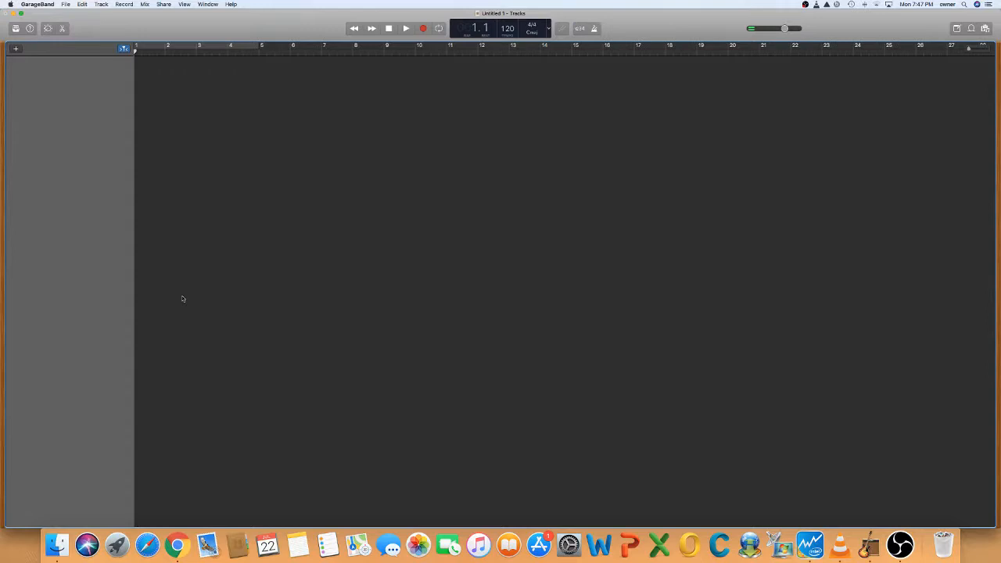
# Step: Create a Software Instrument track, which loads the Classic Electric Piano
pyautogui.click(16, 49)
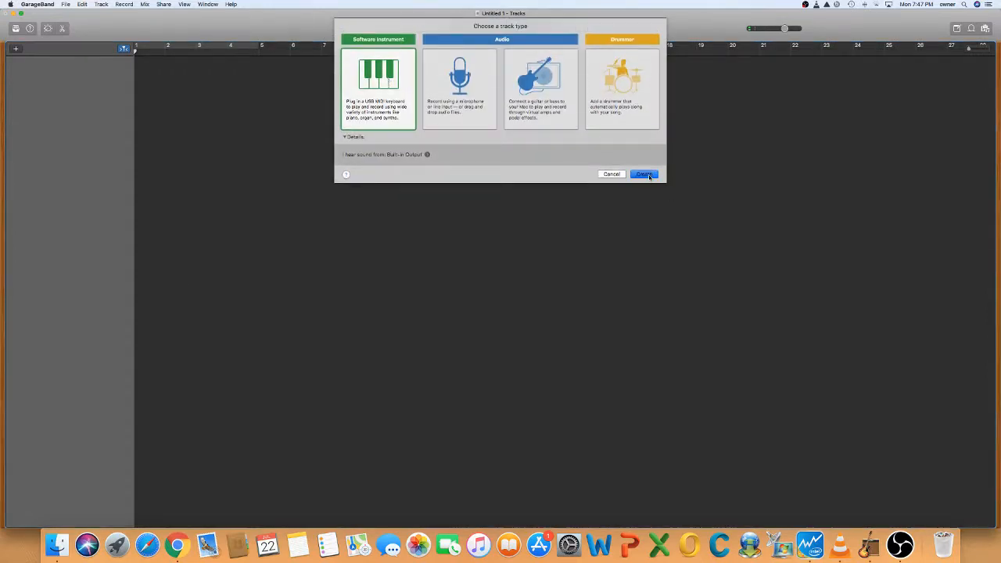
pyautogui.click(642, 173)
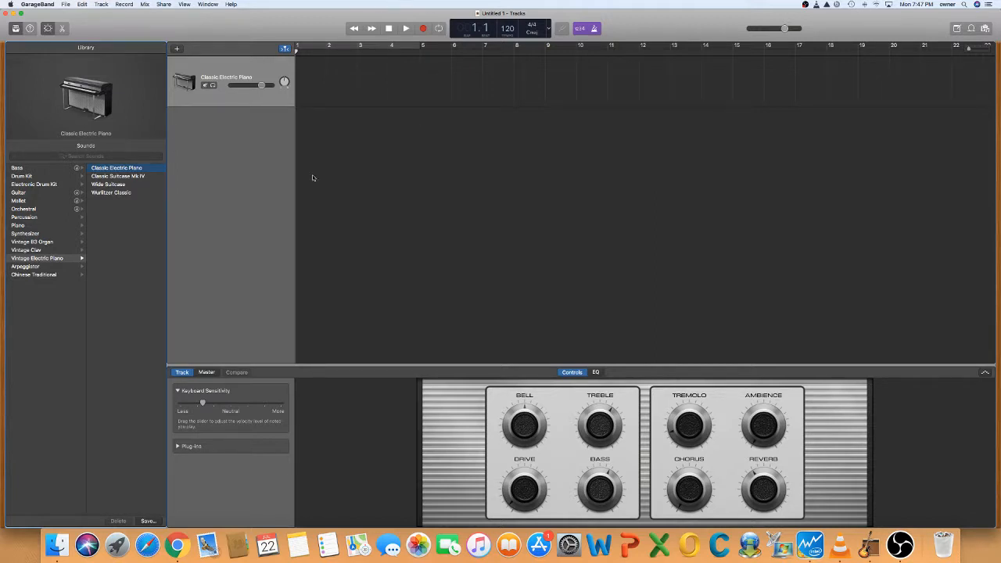
pyautogui.moveTo(313, 127)
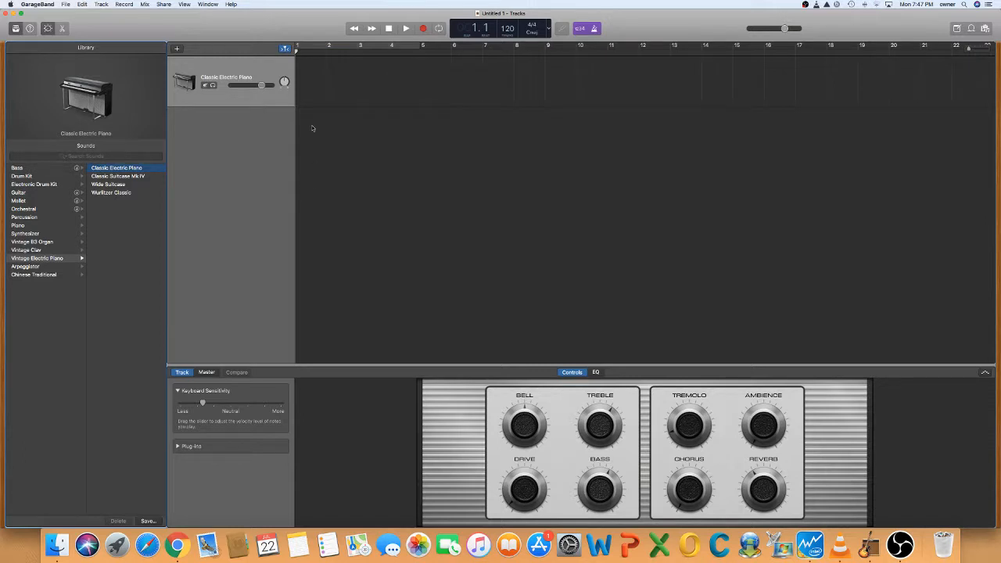
pyautogui.moveTo(245, 50)
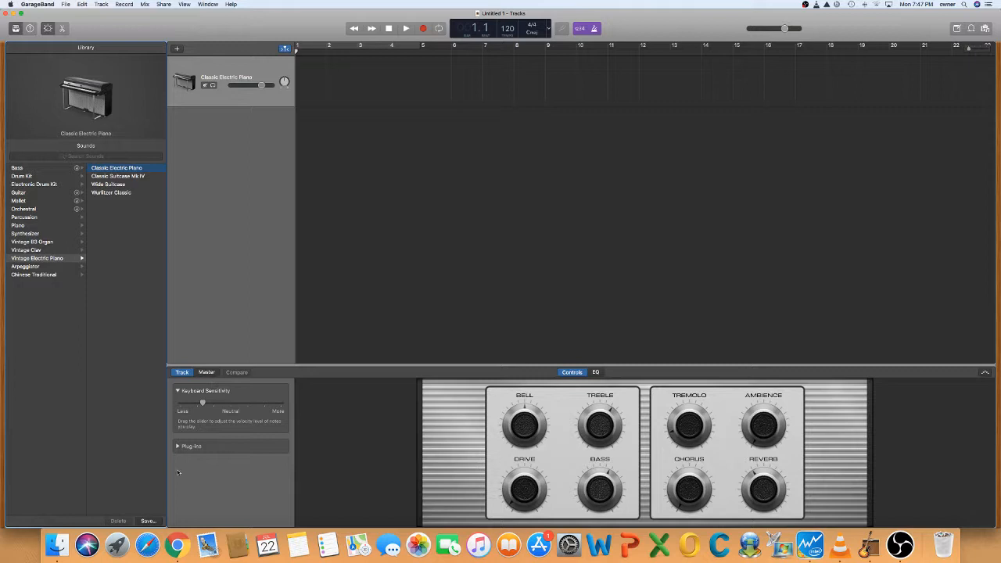
# Step: Swap the track's instrument plug-in to AU Instruments > AUSampler > Stereo
pyautogui.click(177, 446)
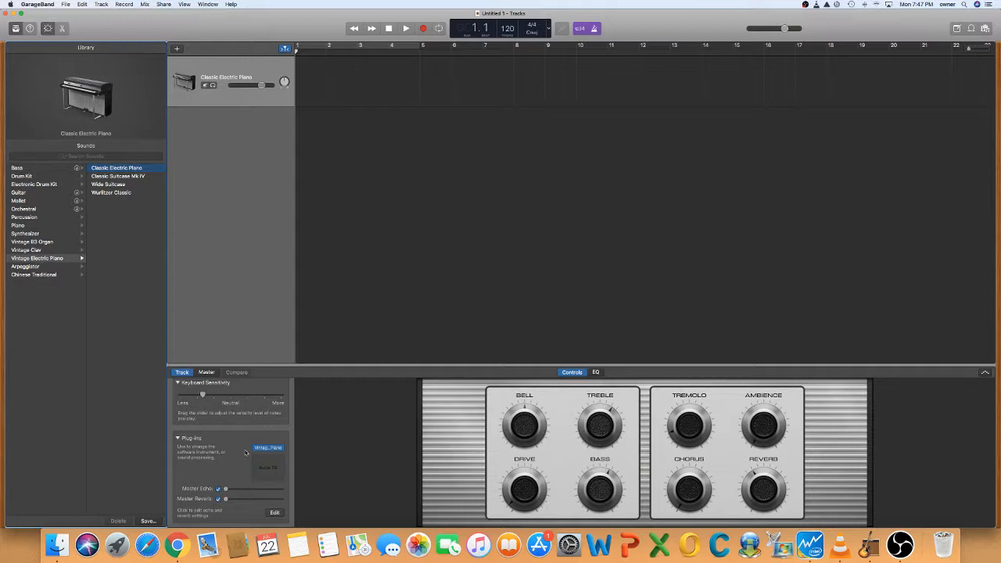
pyautogui.moveTo(263, 455)
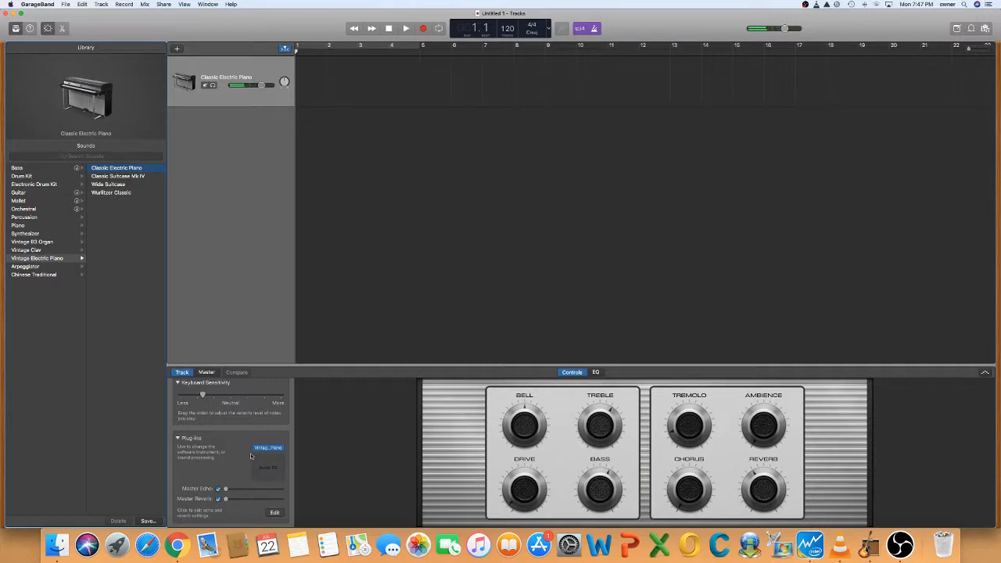
pyautogui.click(267, 447)
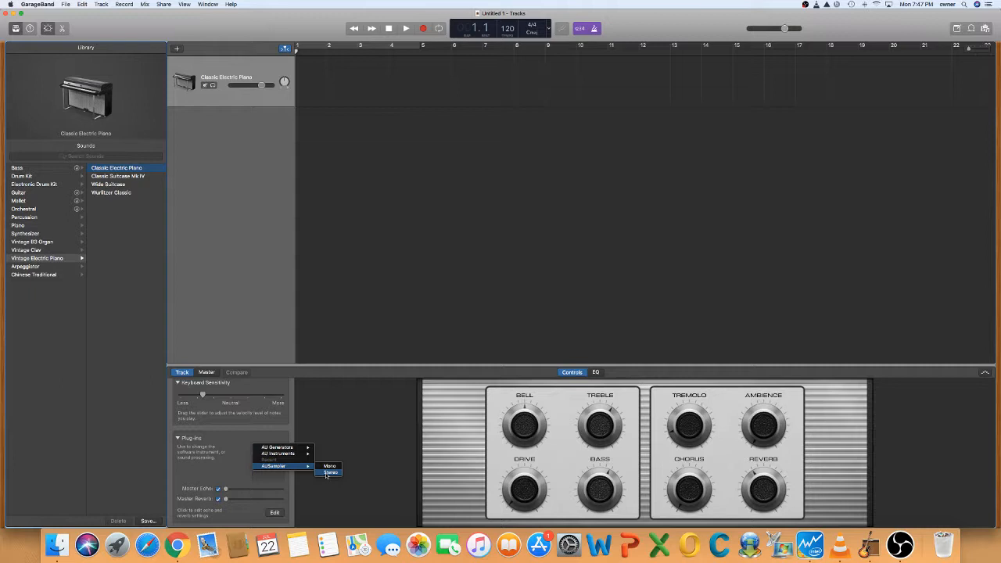
pyautogui.click(331, 472)
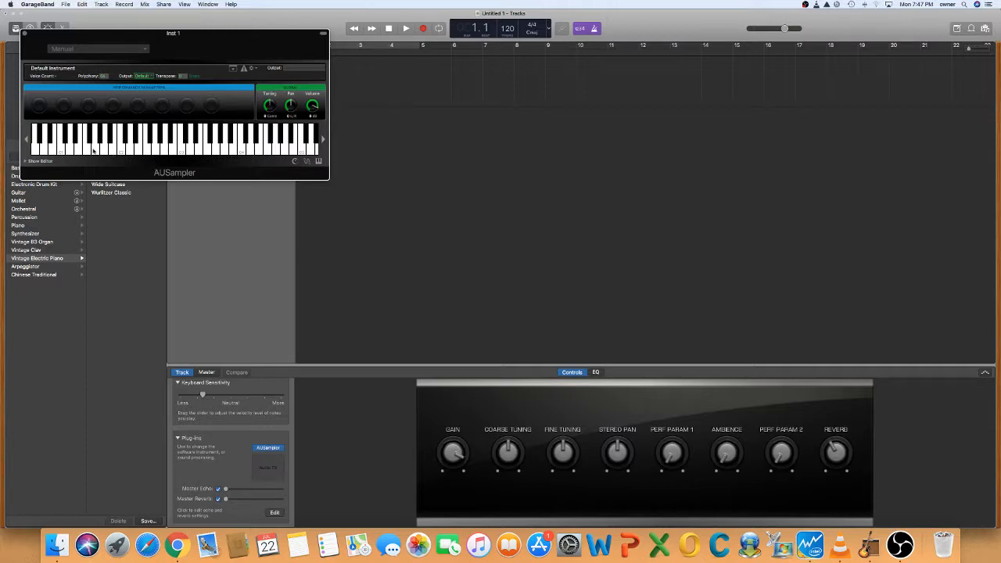
pyautogui.moveTo(144, 116)
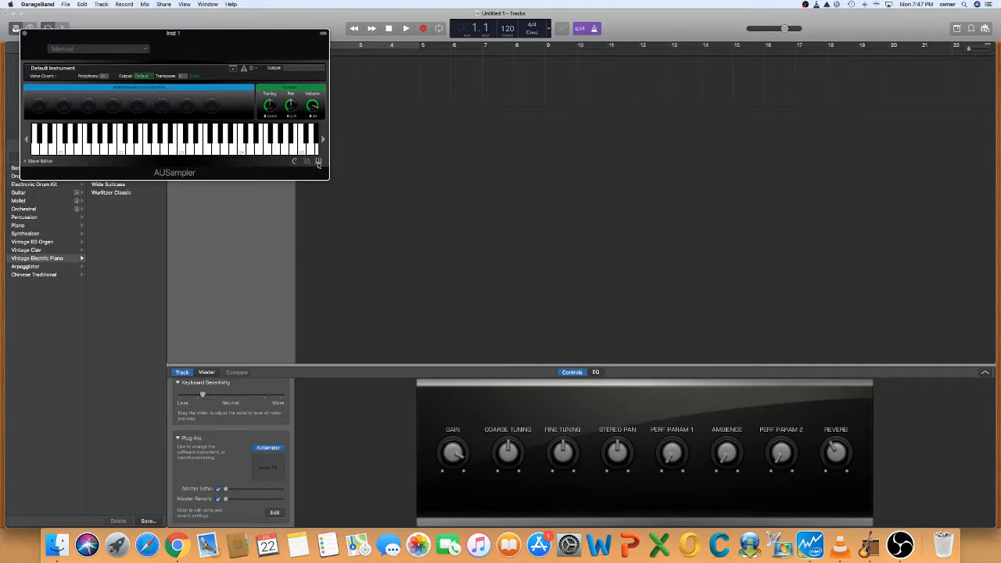
# Step: Expand the AUSampler editor to show Layer 1 and its Sine 440 zone
pyautogui.click(39, 161)
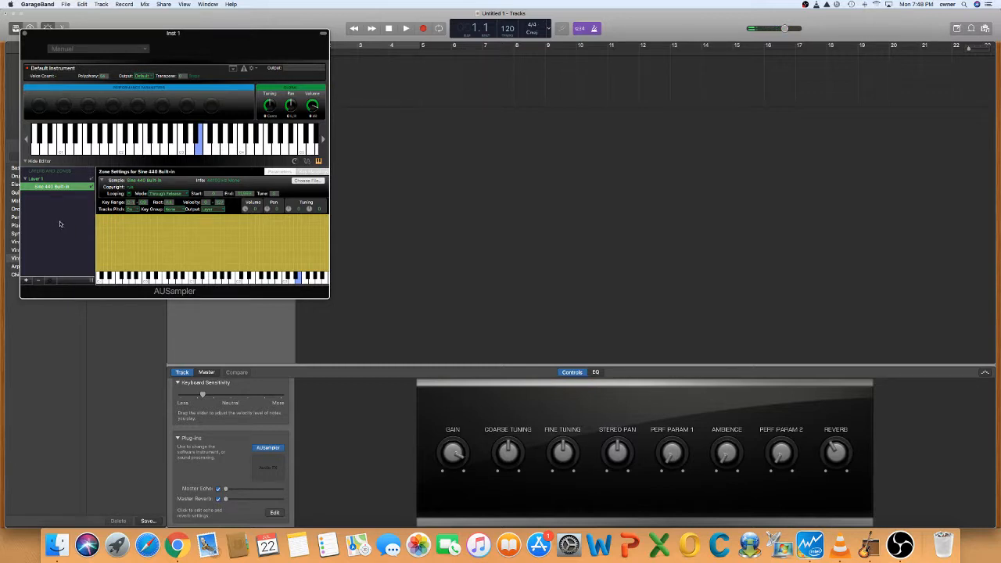
pyautogui.moveTo(50, 280)
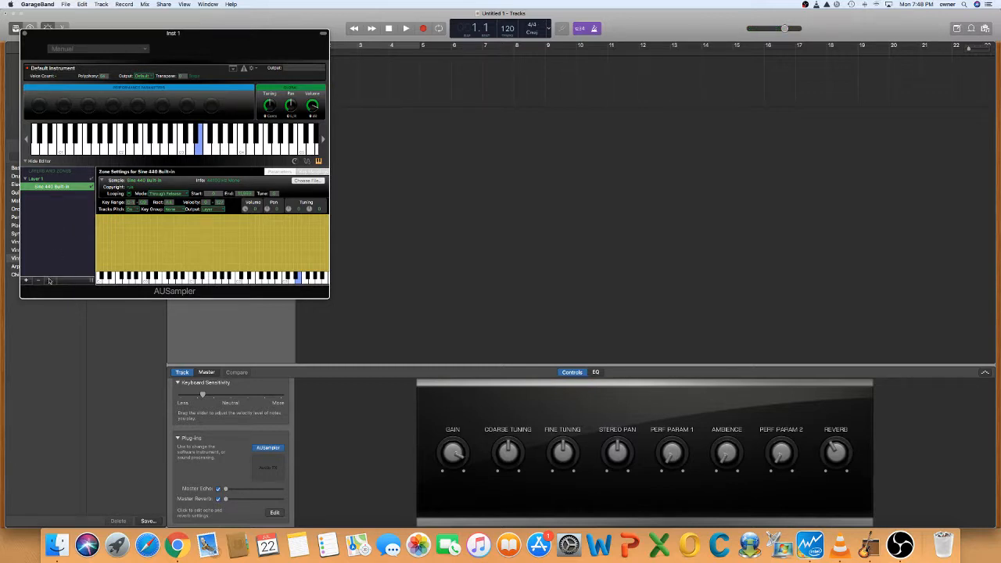
pyautogui.click(26, 280)
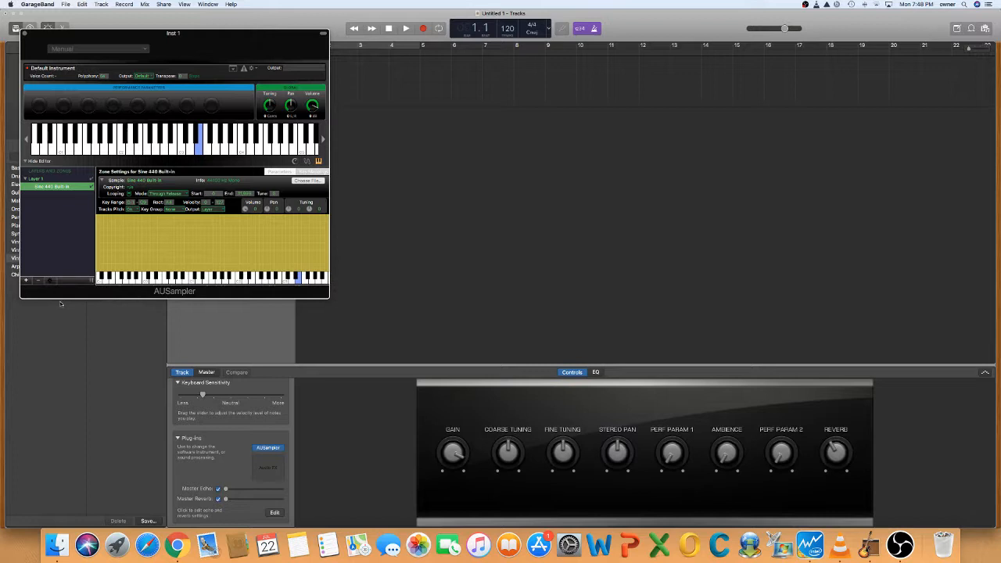
# Step: Add hell yes.wav from the Desktop as a new zone in Layer 1
pyautogui.click(307, 181)
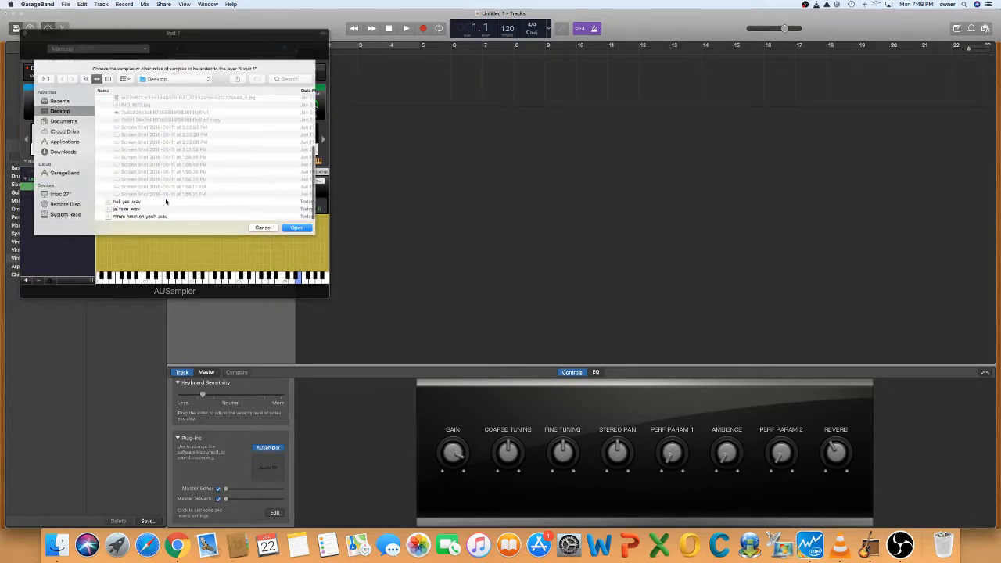
pyautogui.click(140, 201)
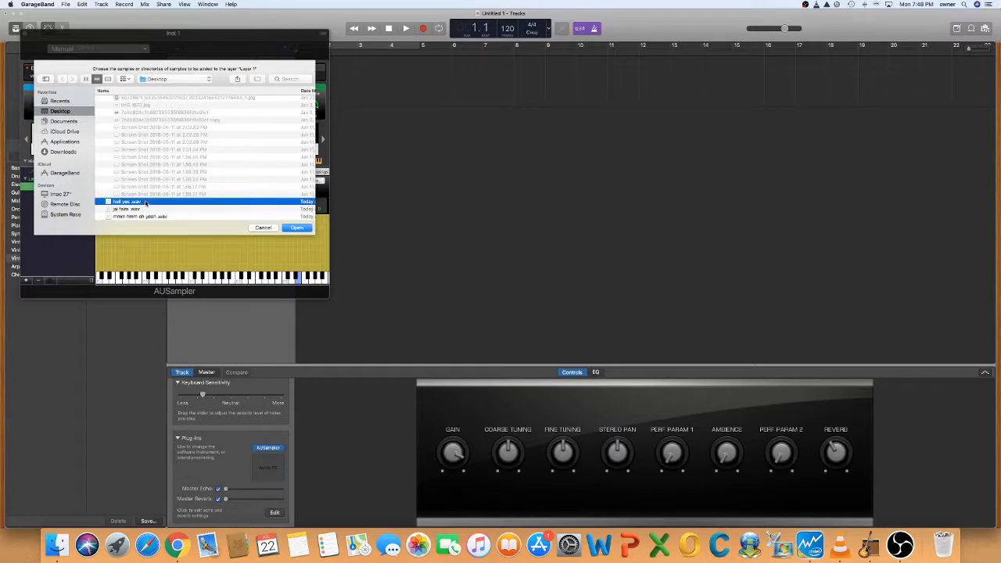
pyautogui.click(296, 227)
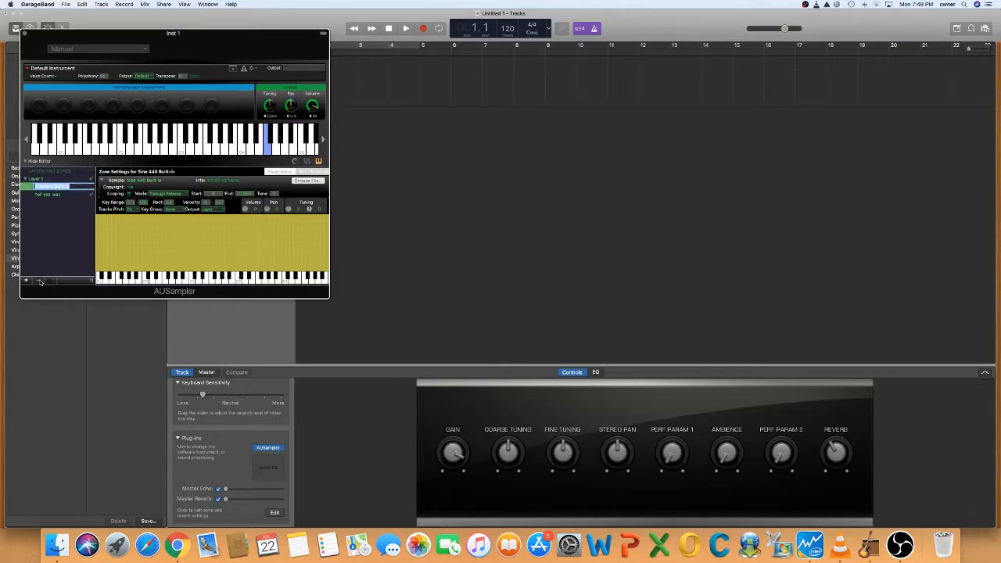
pyautogui.click(53, 186)
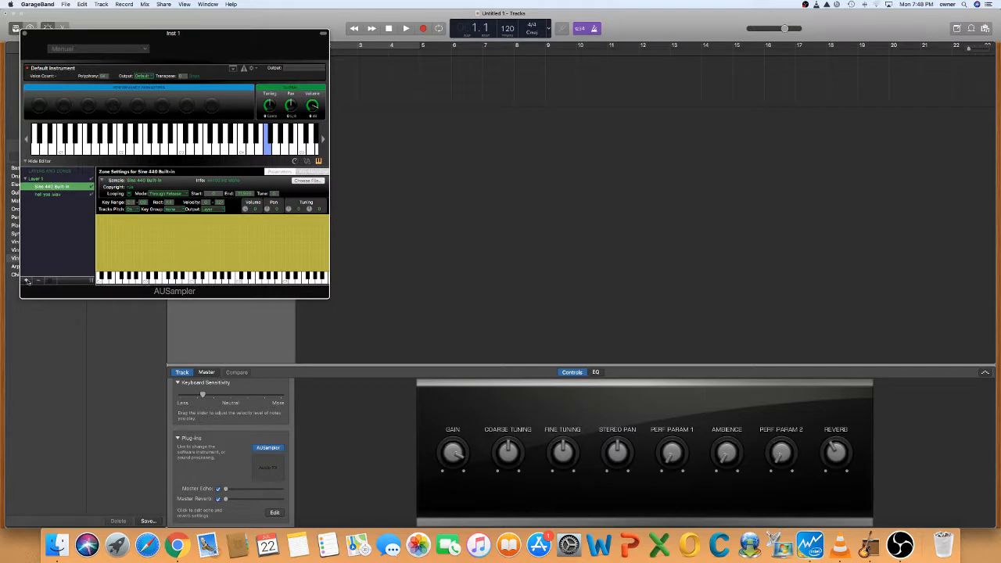
pyautogui.click(51, 194)
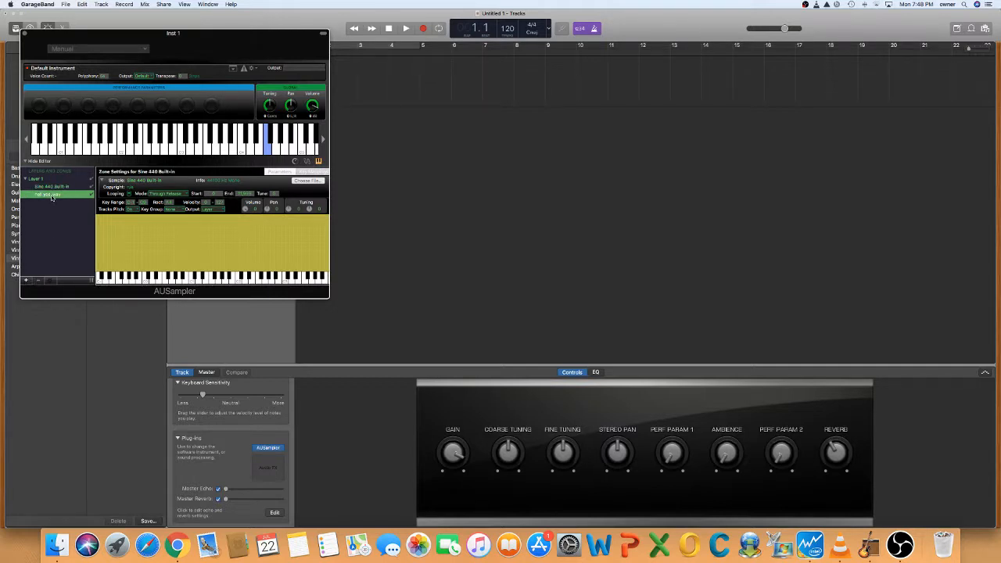
pyautogui.click(51, 187)
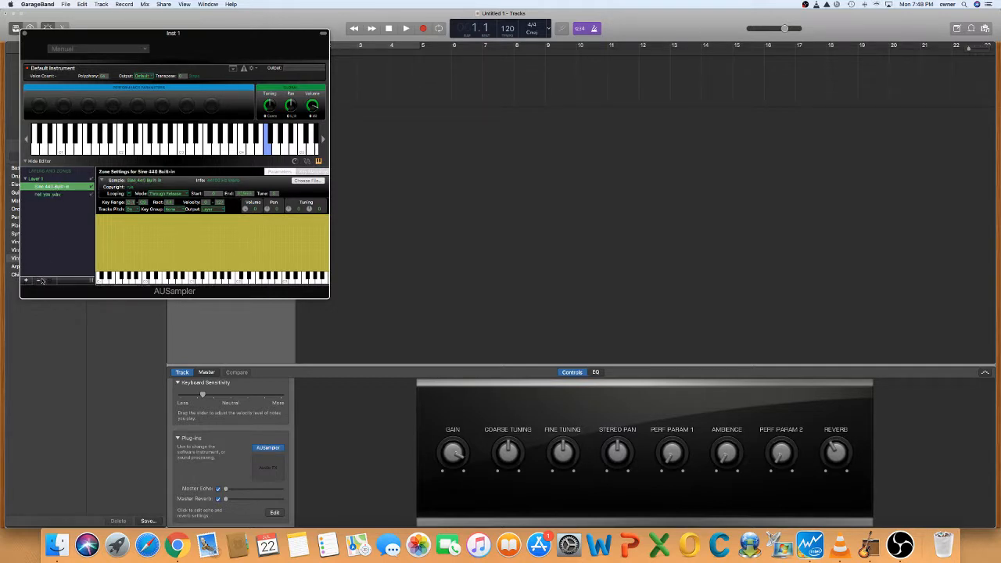
pyautogui.click(35, 179)
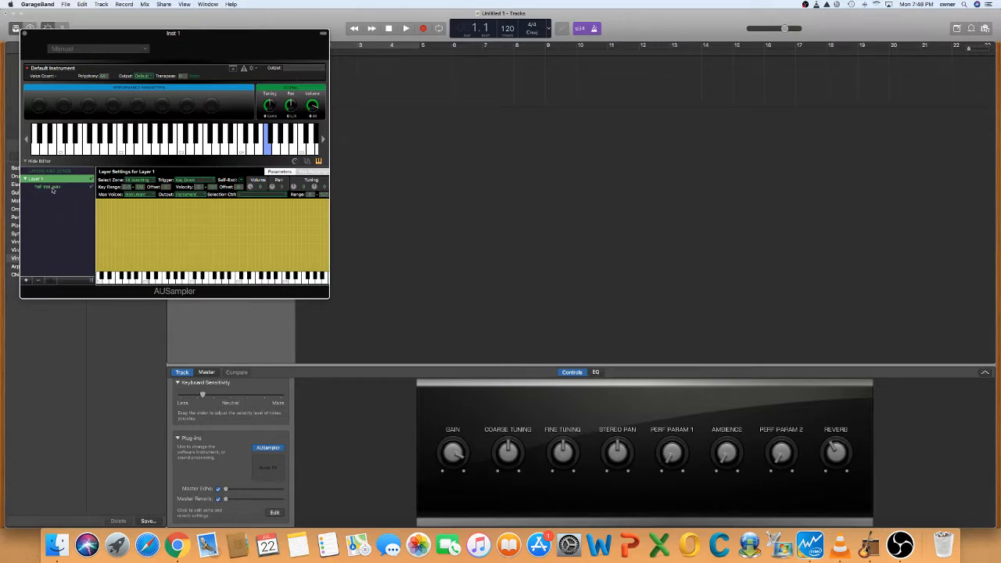
pyautogui.click(48, 186)
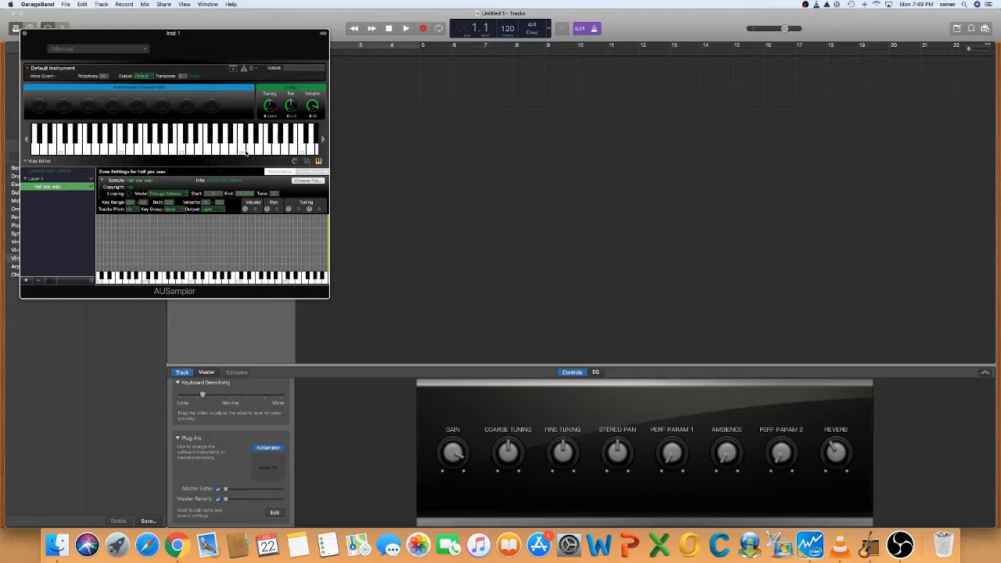
pyautogui.click(242, 141)
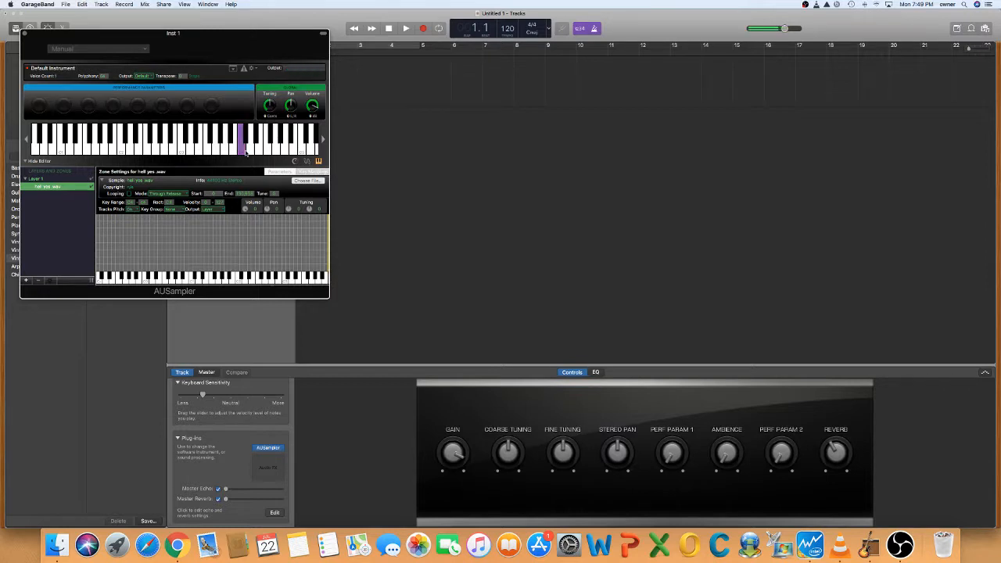
pyautogui.click(243, 140)
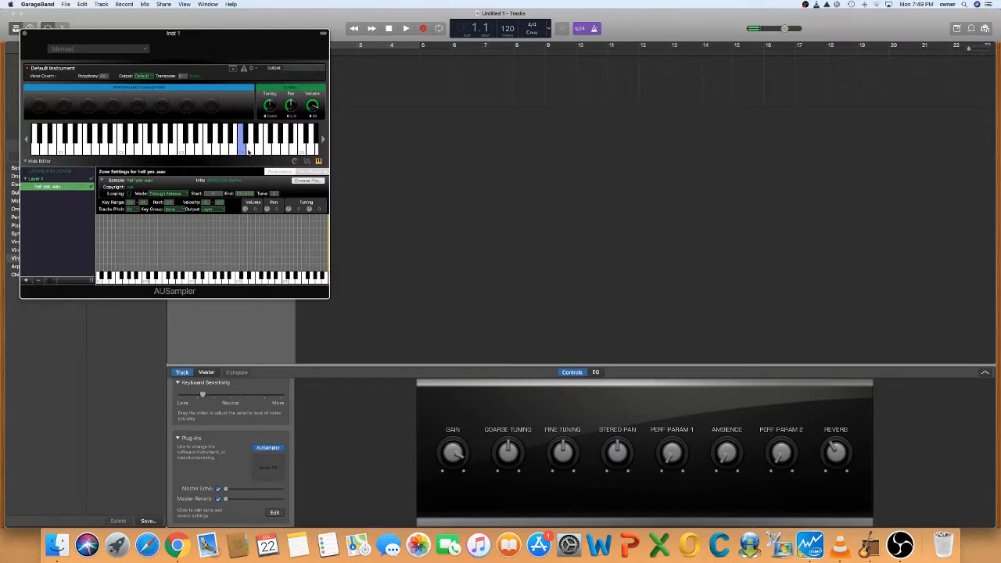
pyautogui.click(250, 145)
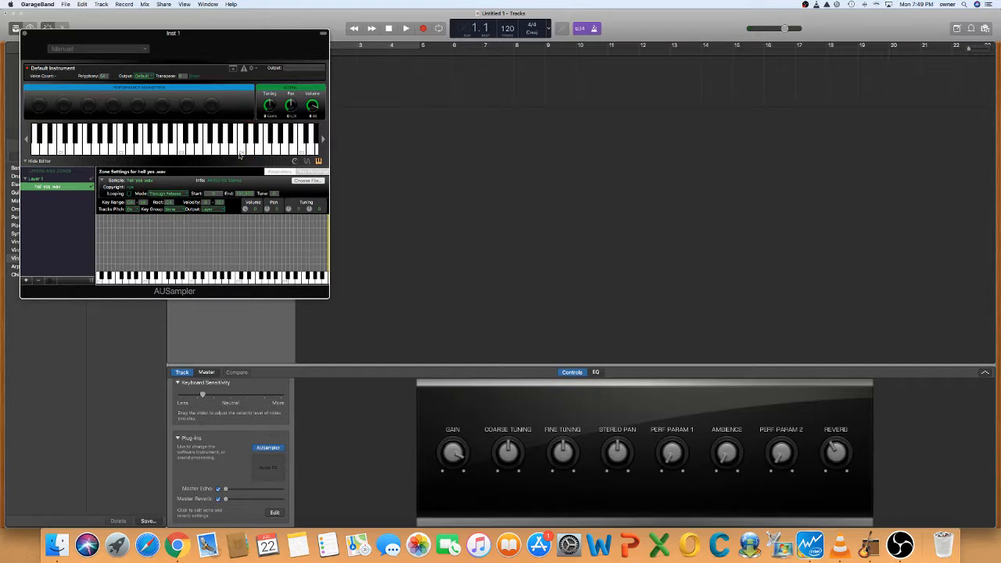
pyautogui.click(242, 144)
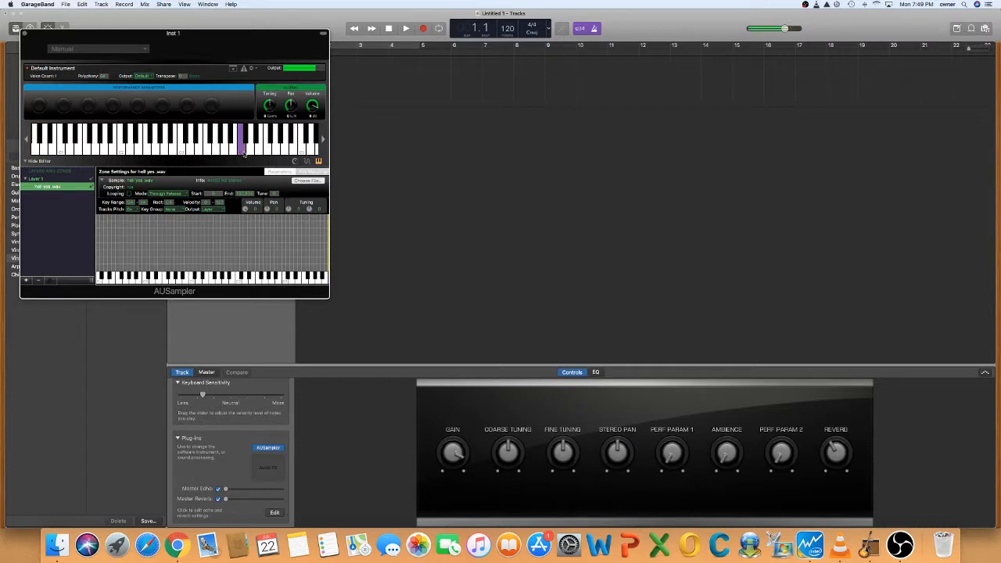
pyautogui.click(241, 144)
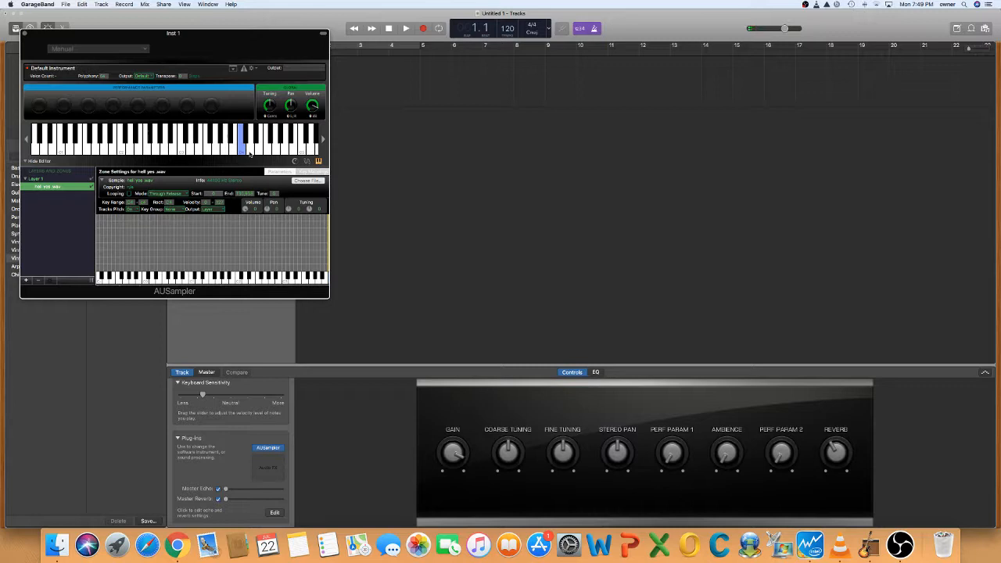
pyautogui.click(250, 145)
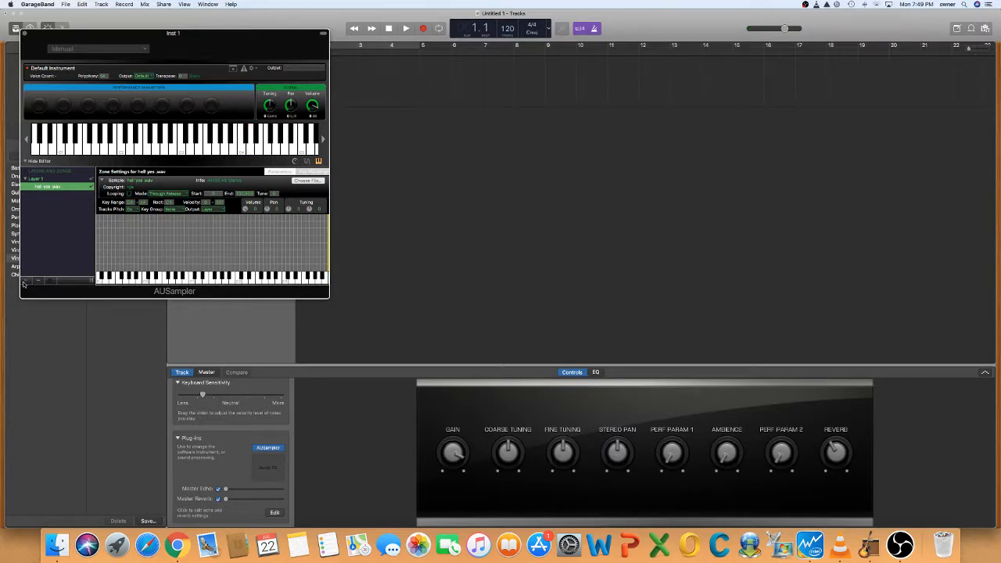
# Step: Load jai faim.wav from the Desktop as a new zone below hell yes.wav
pyautogui.click(307, 180)
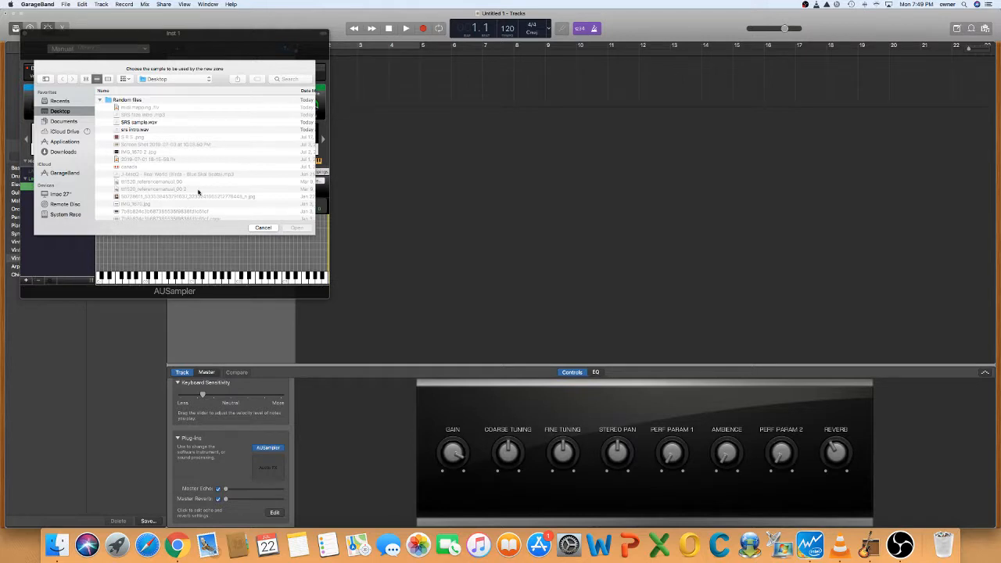
pyautogui.scroll(-3)
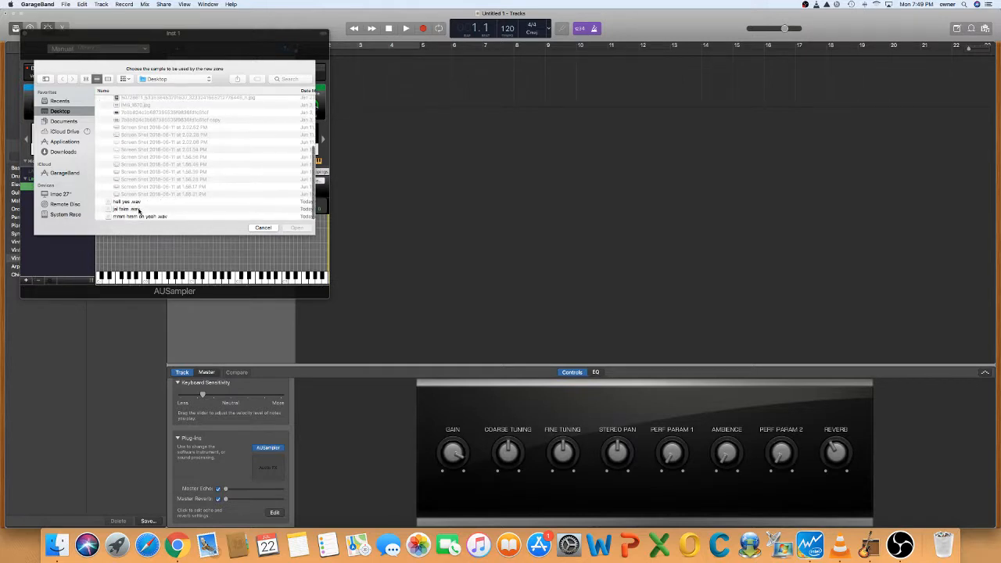
pyautogui.click(129, 209)
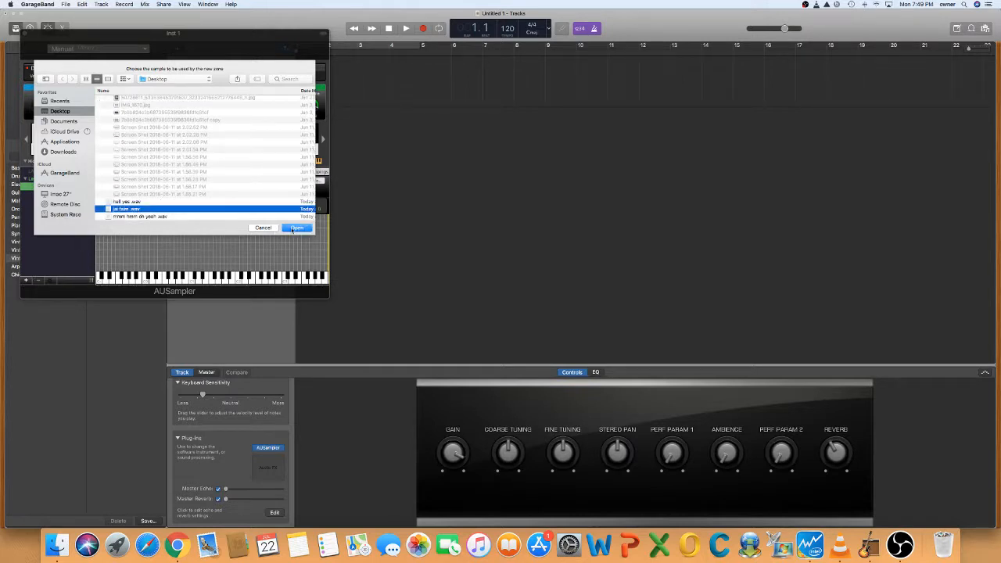
pyautogui.click(296, 228)
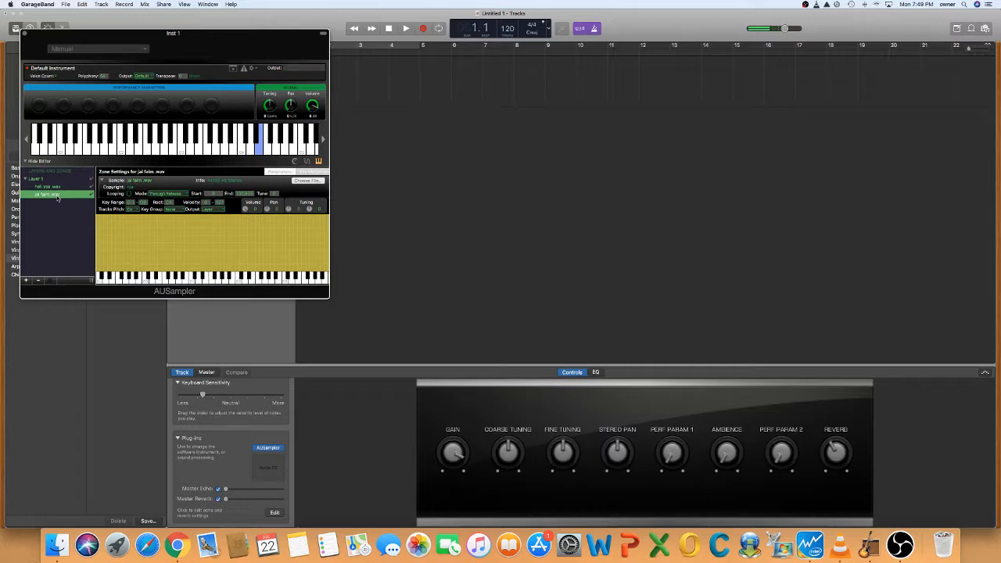
pyautogui.moveTo(117, 233)
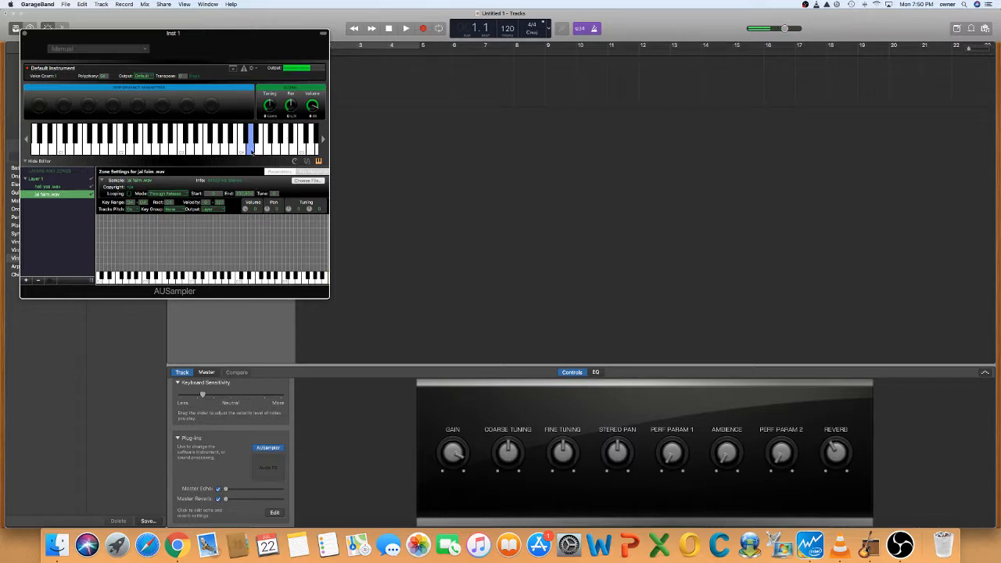
# Step: Audition jai faim.wav on its key, then add mmm hmm oh yeah.wav as a third zone
pyautogui.click(244, 141)
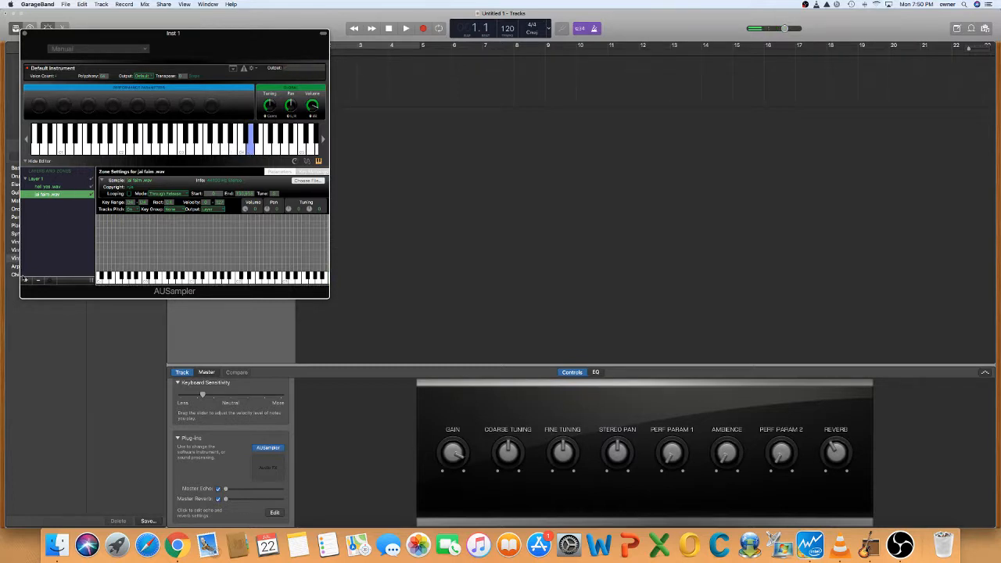
pyautogui.click(307, 180)
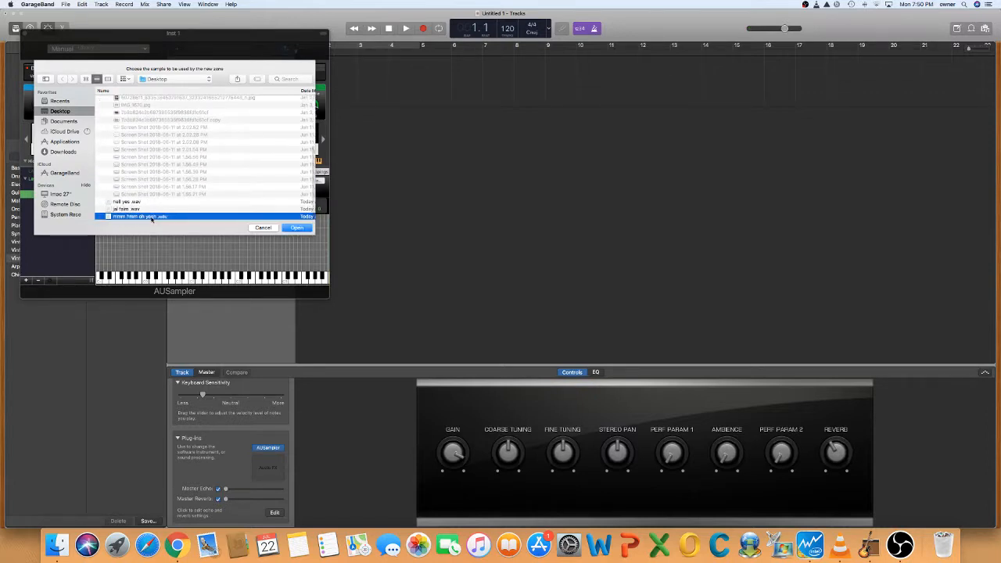
pyautogui.click(296, 227)
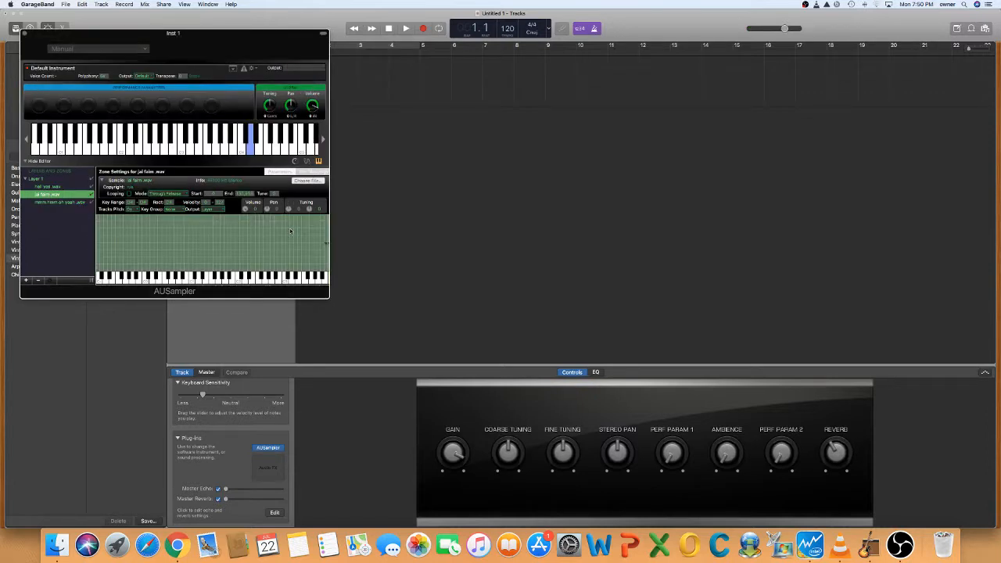
# Step: Set mmm hmm oh yeah.wav's key range low and high to one note and test it
pyautogui.click(59, 202)
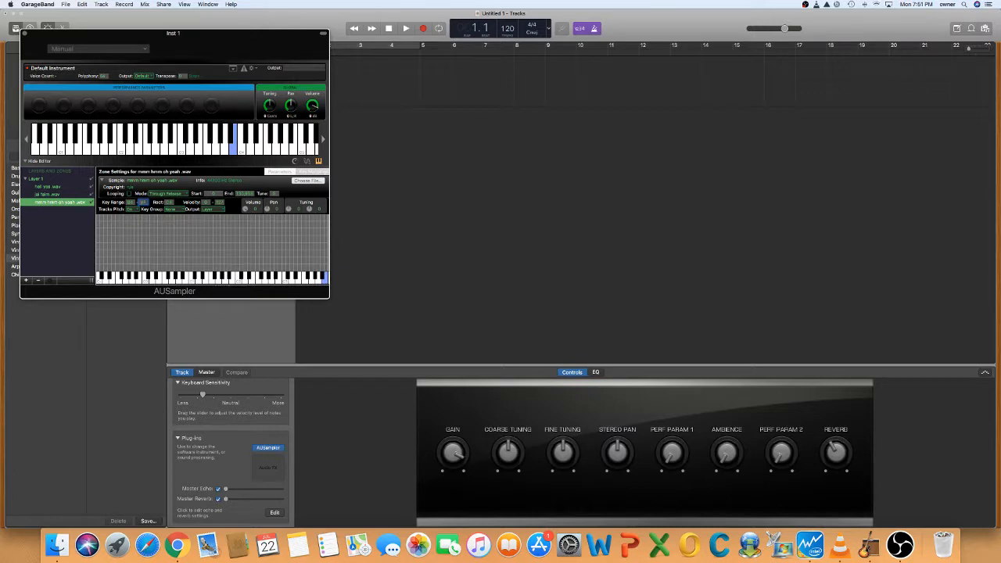
pyautogui.click(235, 140)
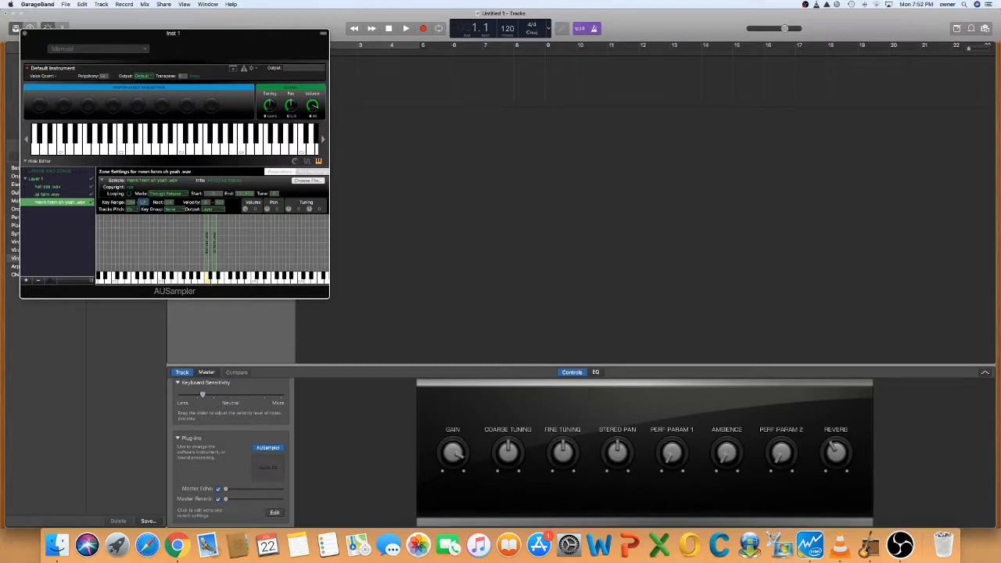
pyautogui.moveTo(149, 233)
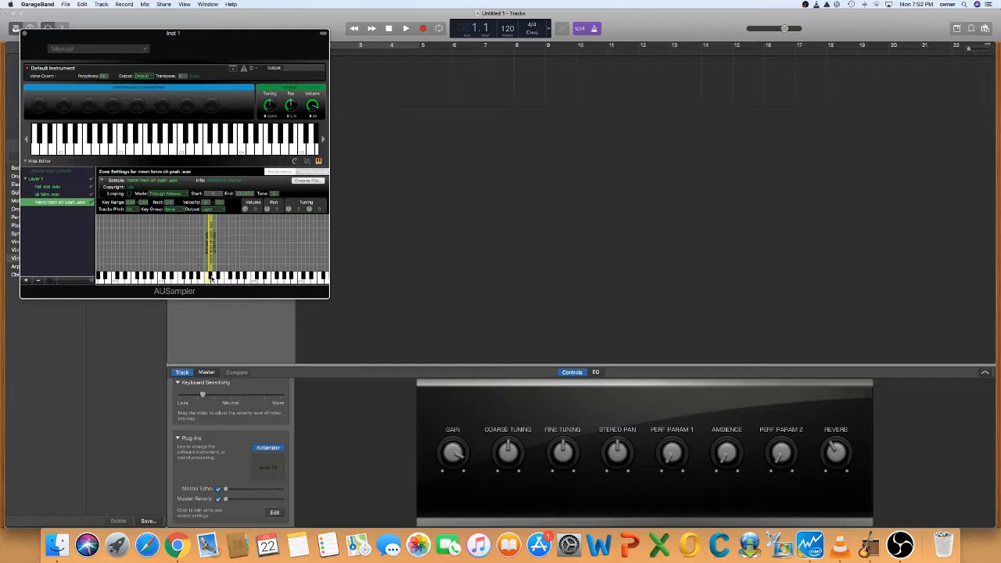
pyautogui.click(213, 279)
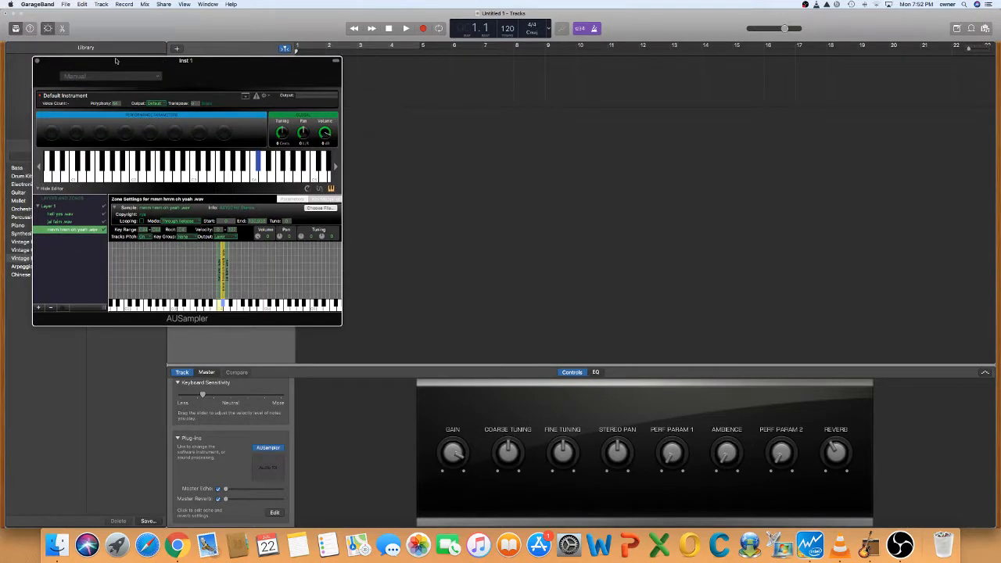
pyautogui.moveTo(47, 64)
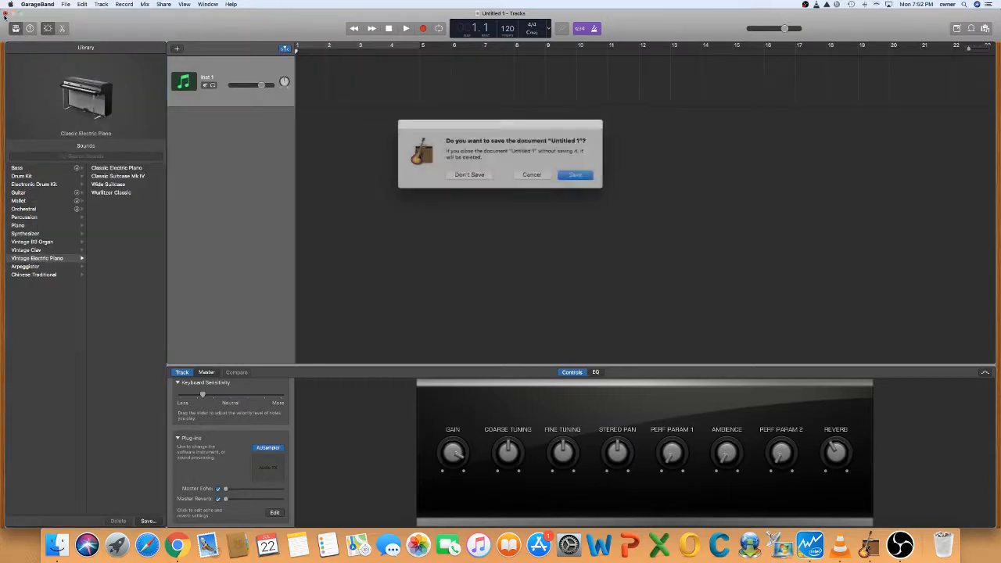
# Step: Discard the untitled project with Don't Save, leaving the desktop in view
pyautogui.click(469, 174)
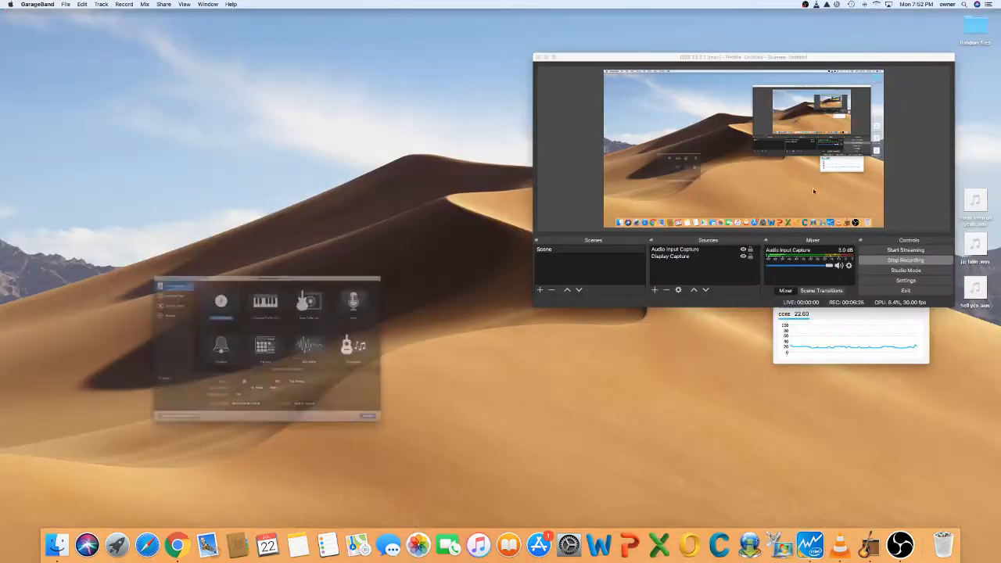